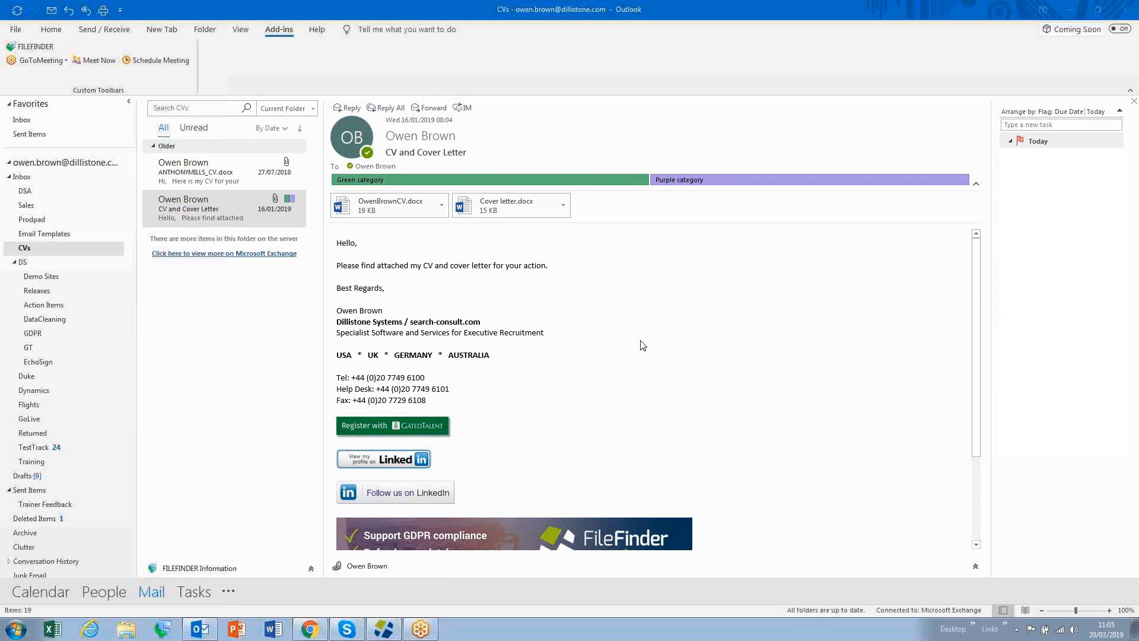
mouse_move(460, 485)
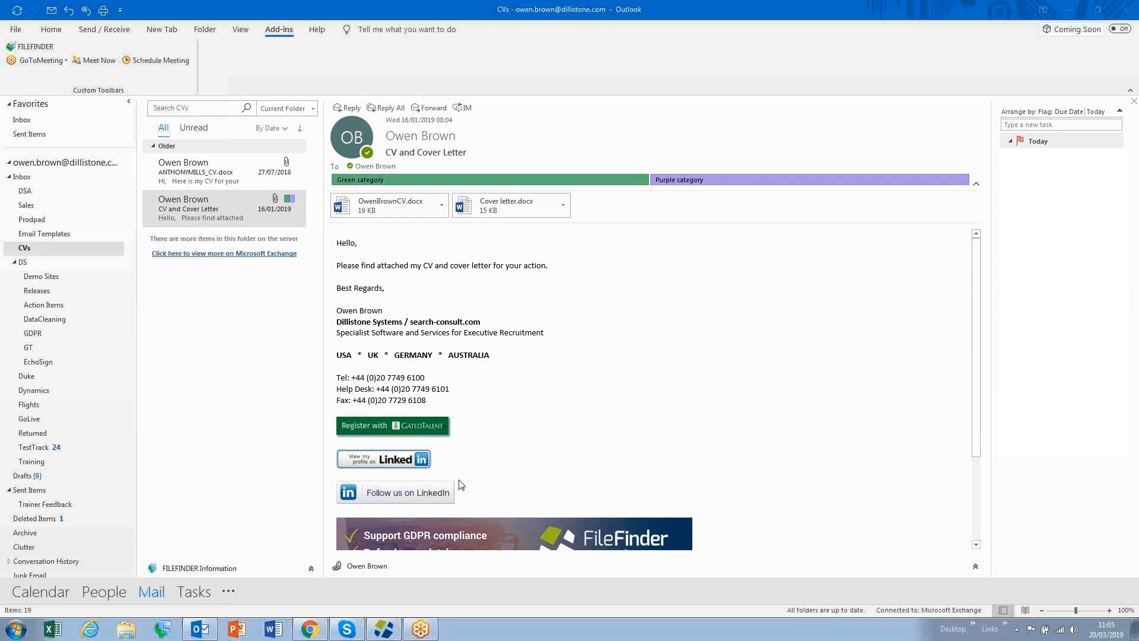
click(367, 566)
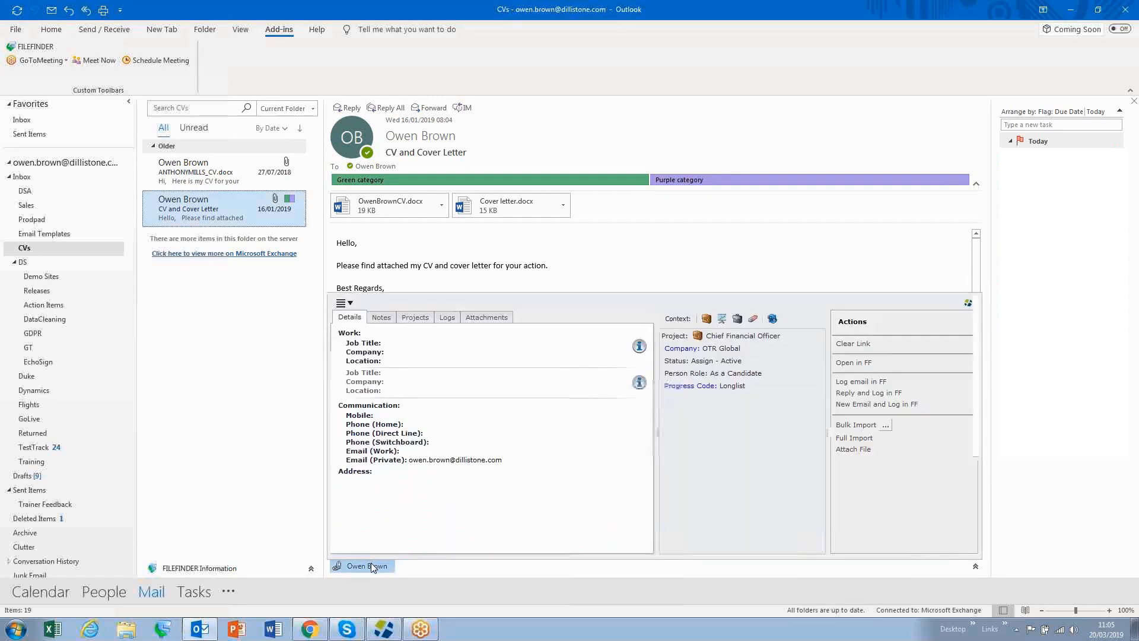
mouse_move(493, 501)
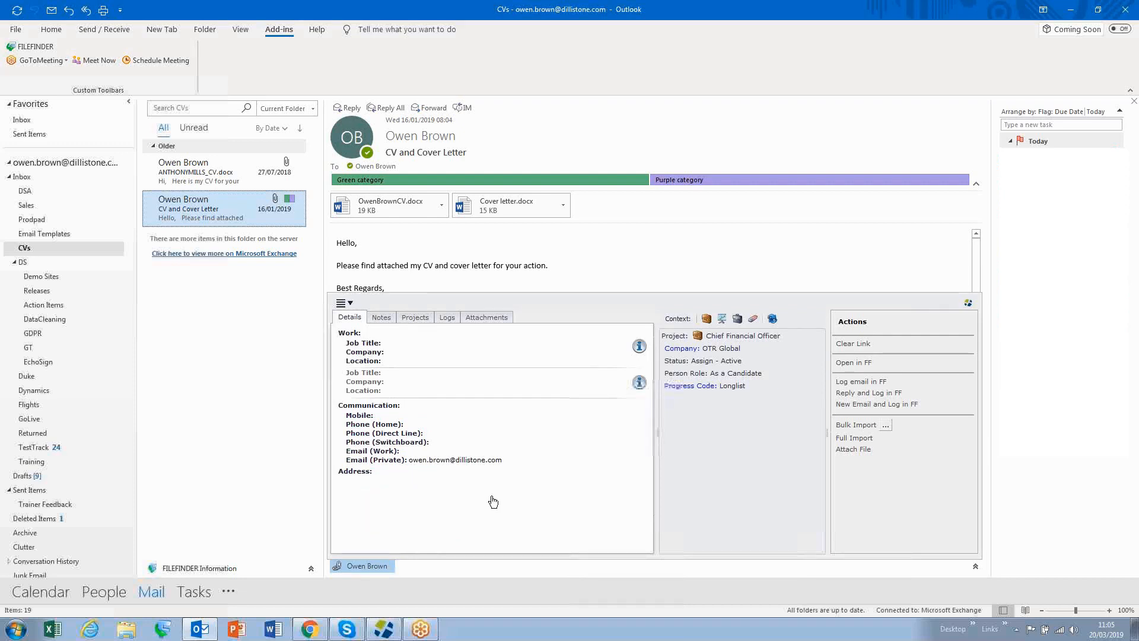
mouse_move(694, 422)
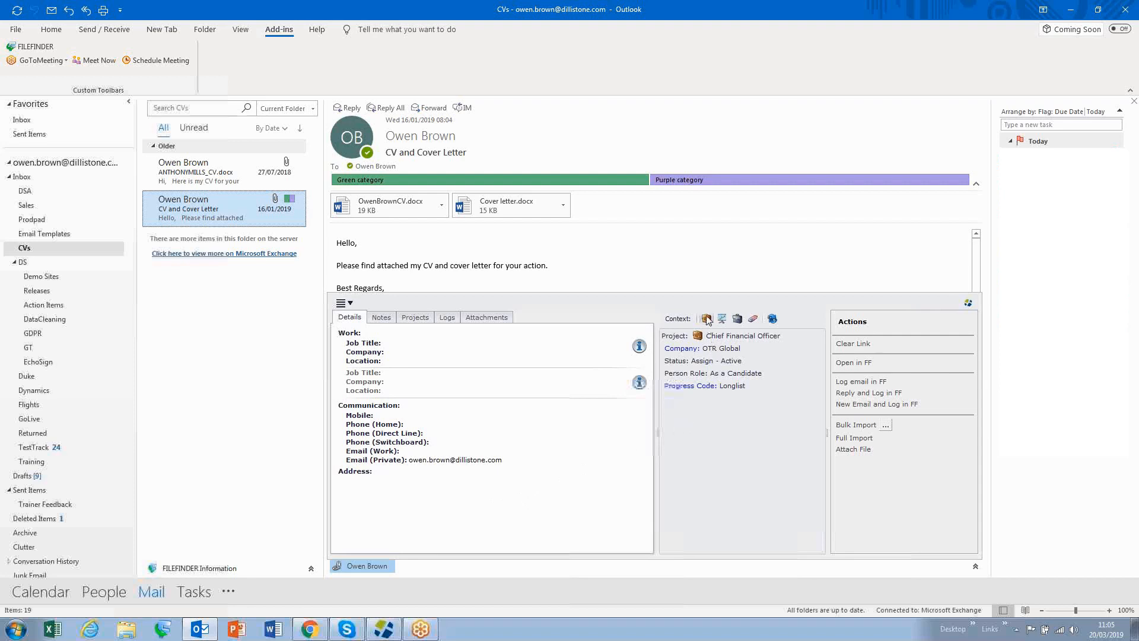
click(706, 318)
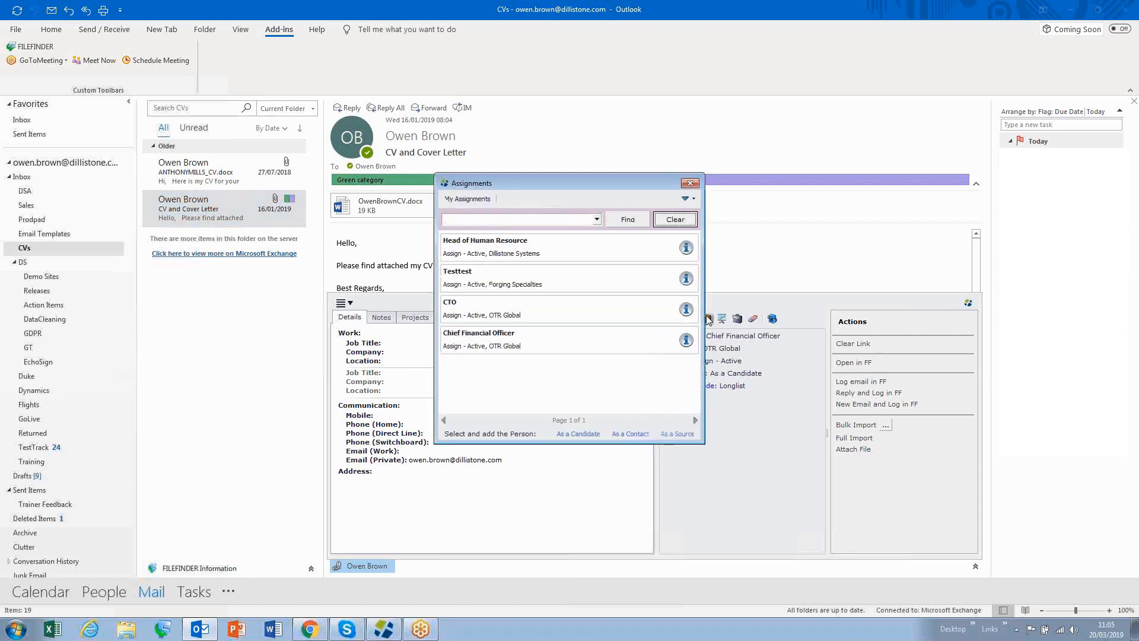
mouse_move(616, 275)
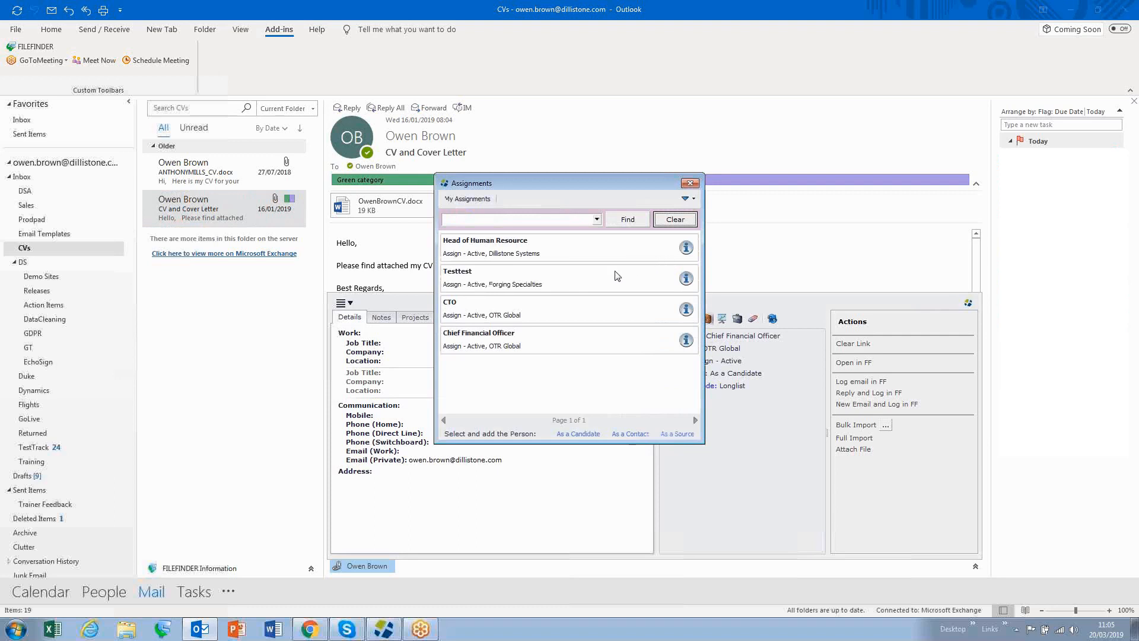
mouse_move(609, 342)
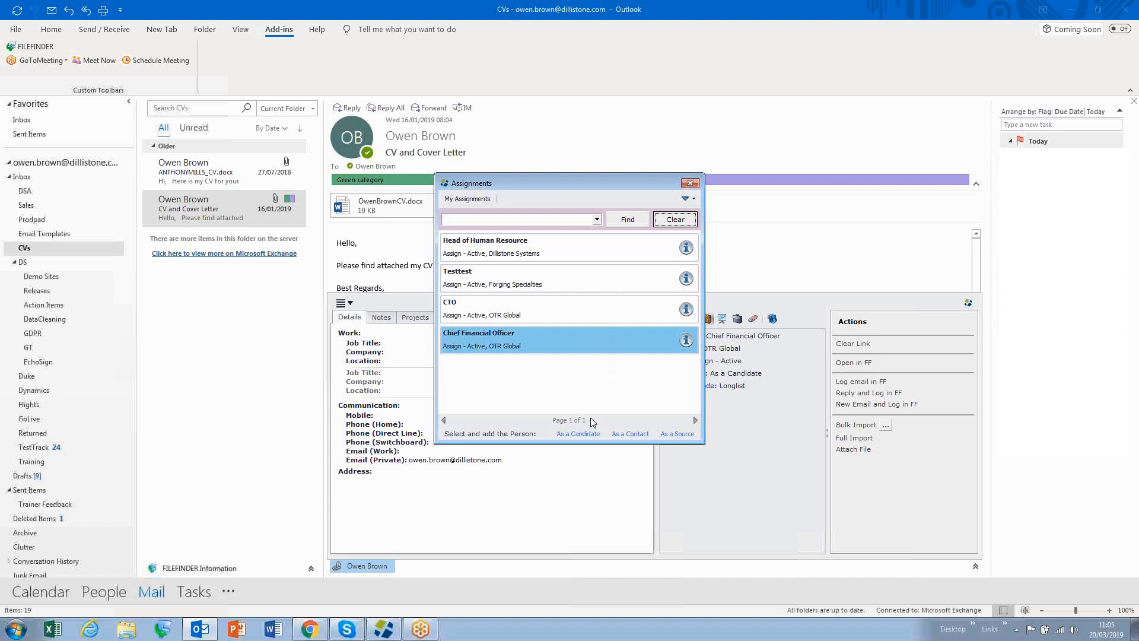
mouse_move(628, 434)
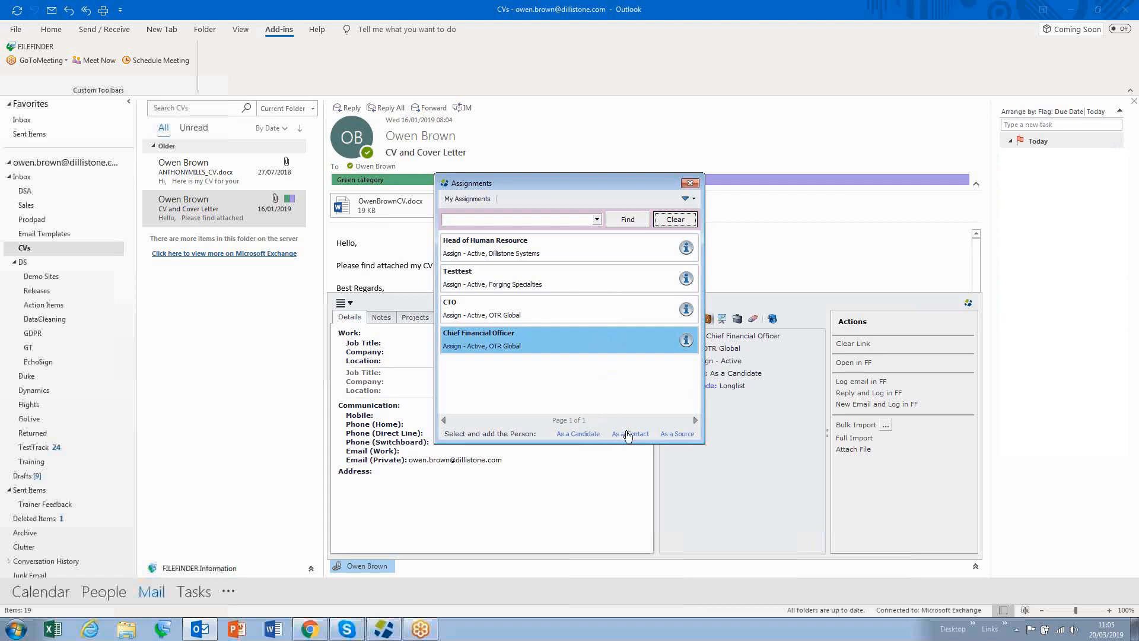
mouse_move(603, 442)
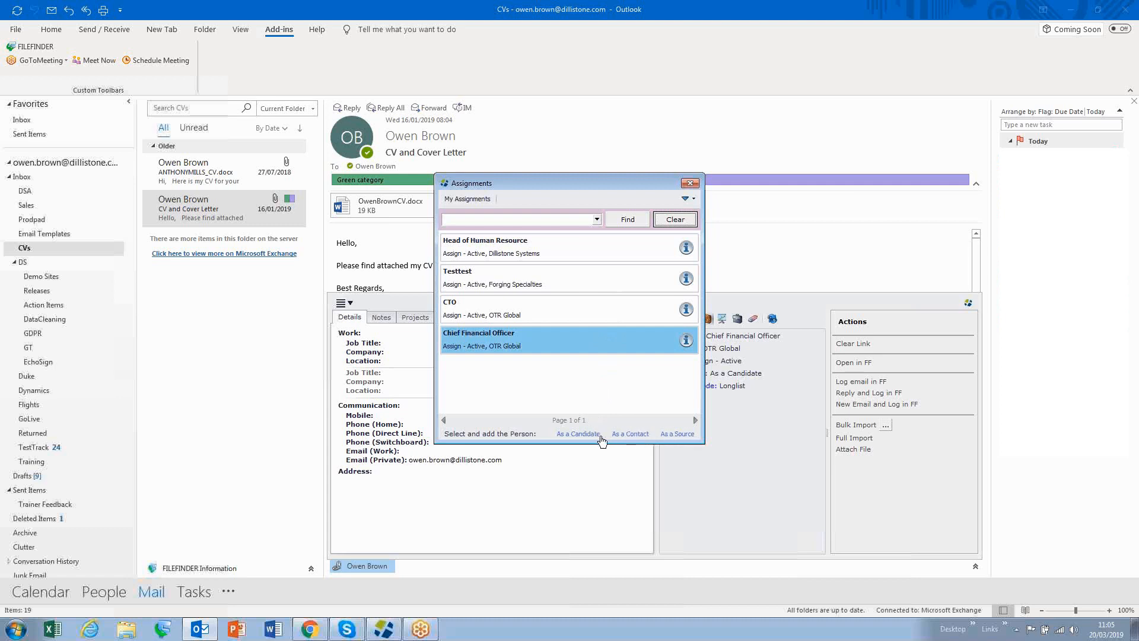
mouse_move(579, 441)
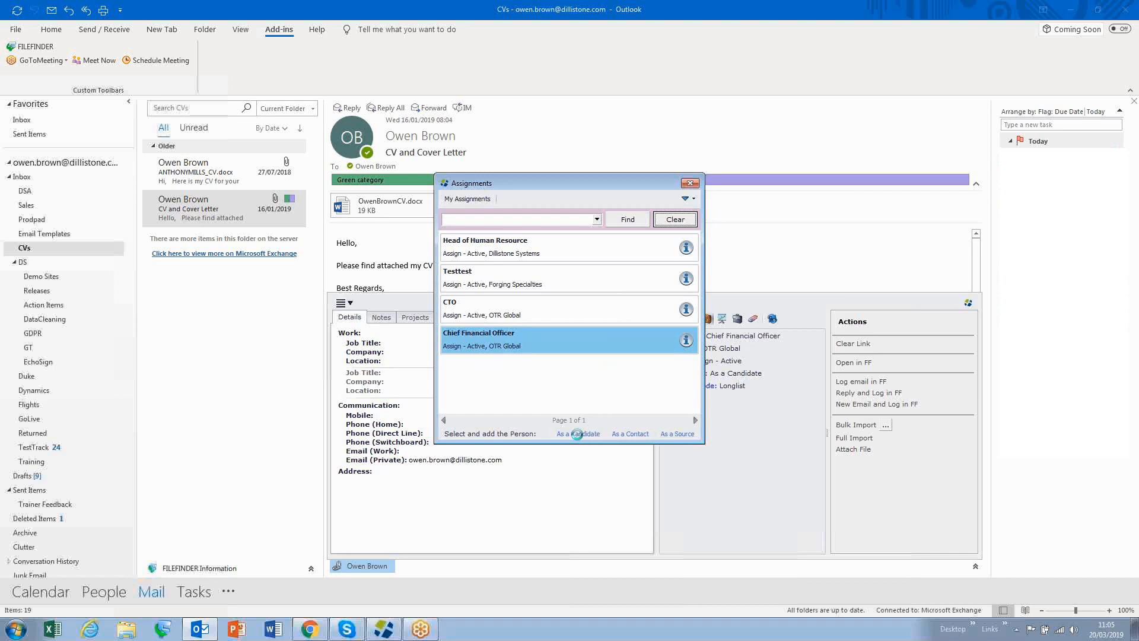
click(577, 434)
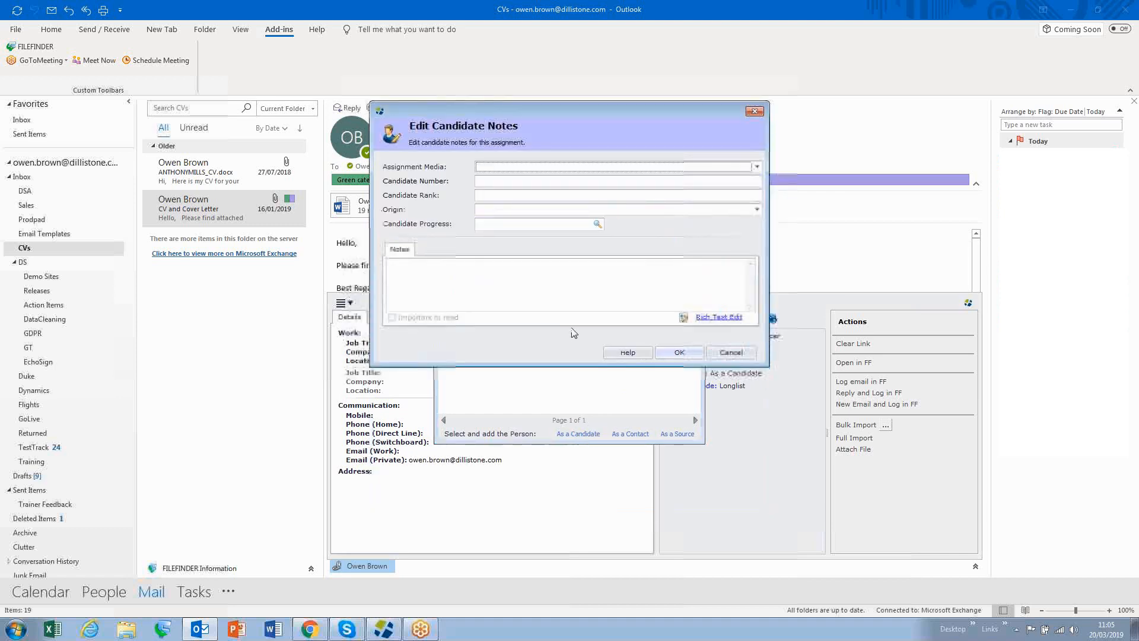
click(598, 223)
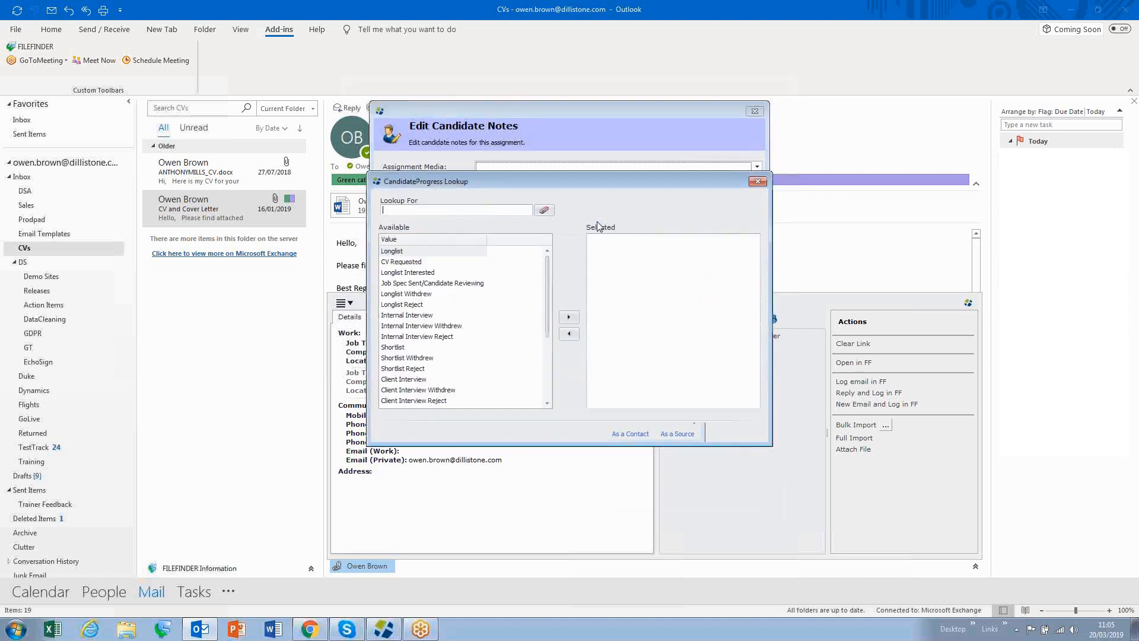
click(569, 317)
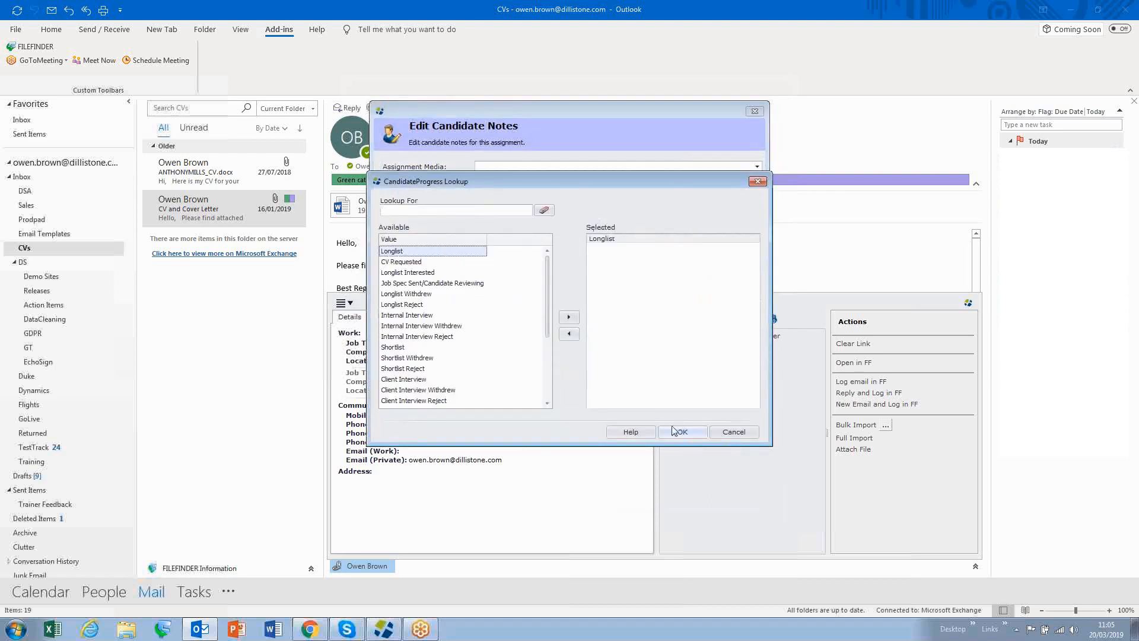
click(680, 431)
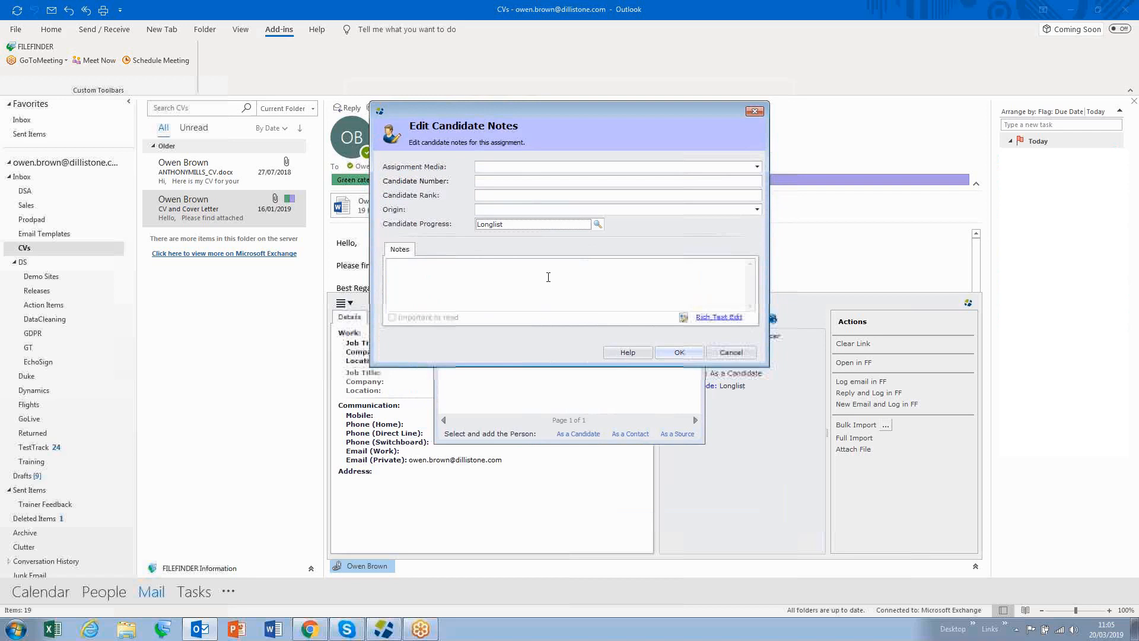
Step: Enter the note 'aldvmlvmda;lmvadlmvam' in Edit Candidate Notes and save it
text(aldvmlvmda;lmvadlmvaml)
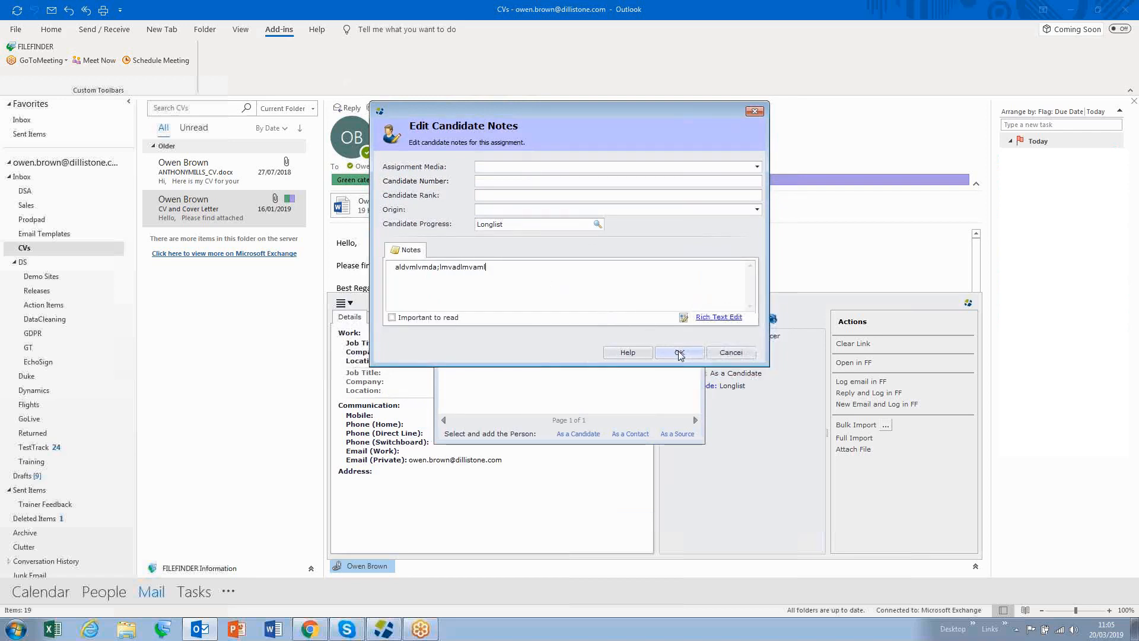
click(679, 352)
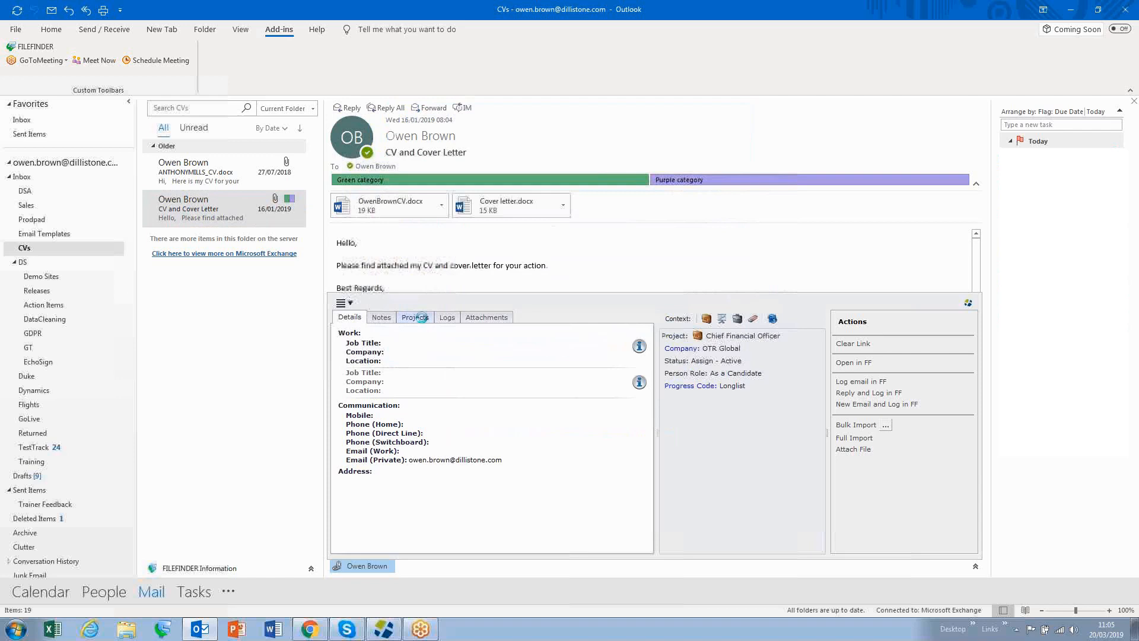
click(414, 318)
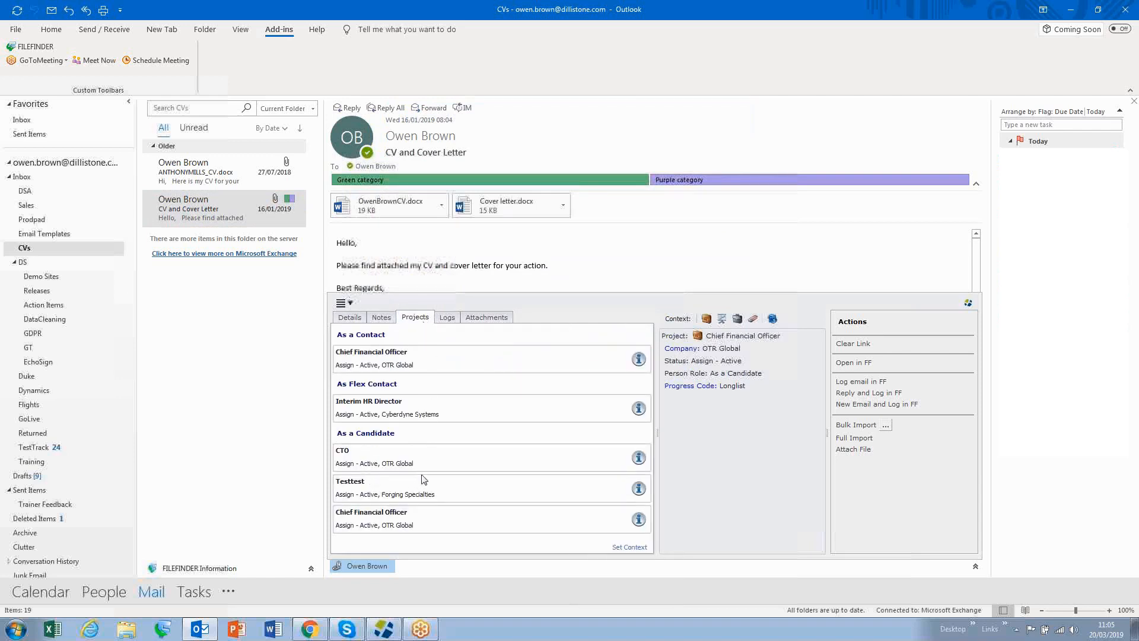
mouse_move(389, 470)
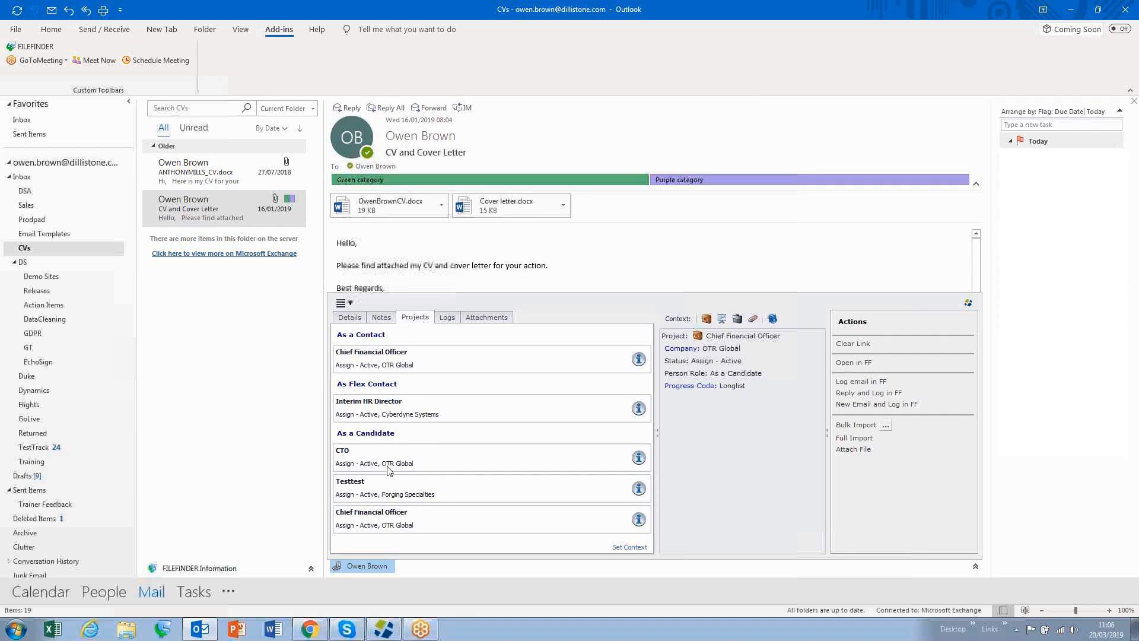